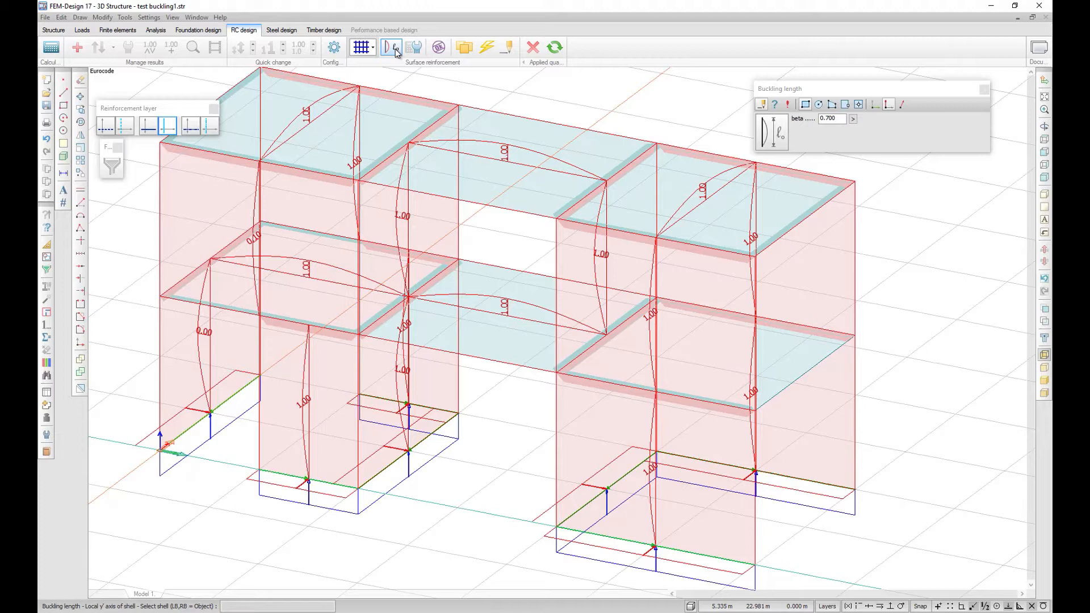
Step: Set the buckling length beta factor to 0.000 in the Buckling length toolbar
{"action": "left_click", "coordinate": [852, 119]}
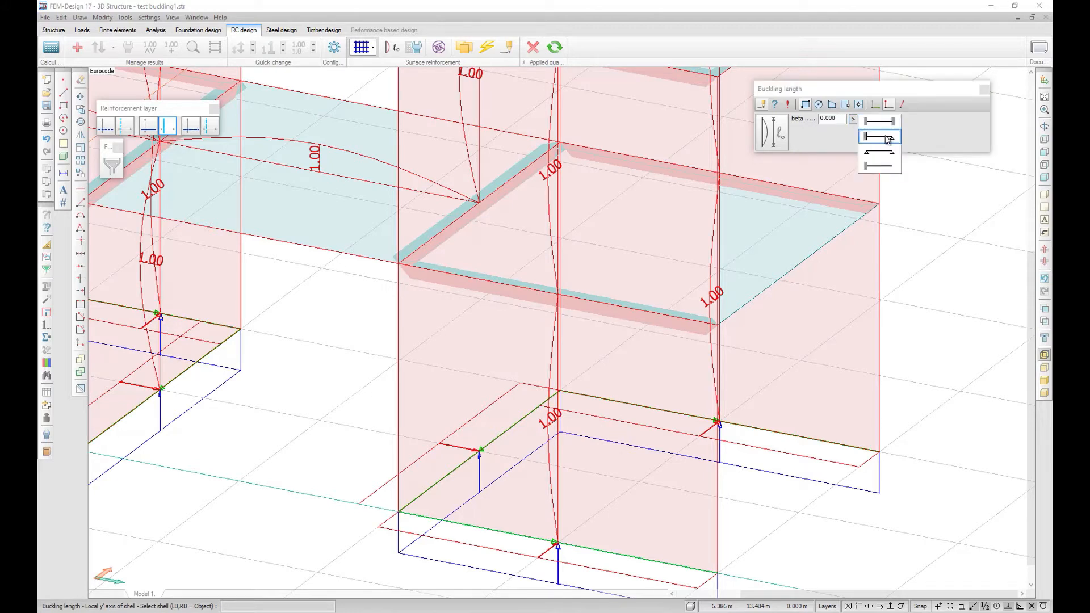